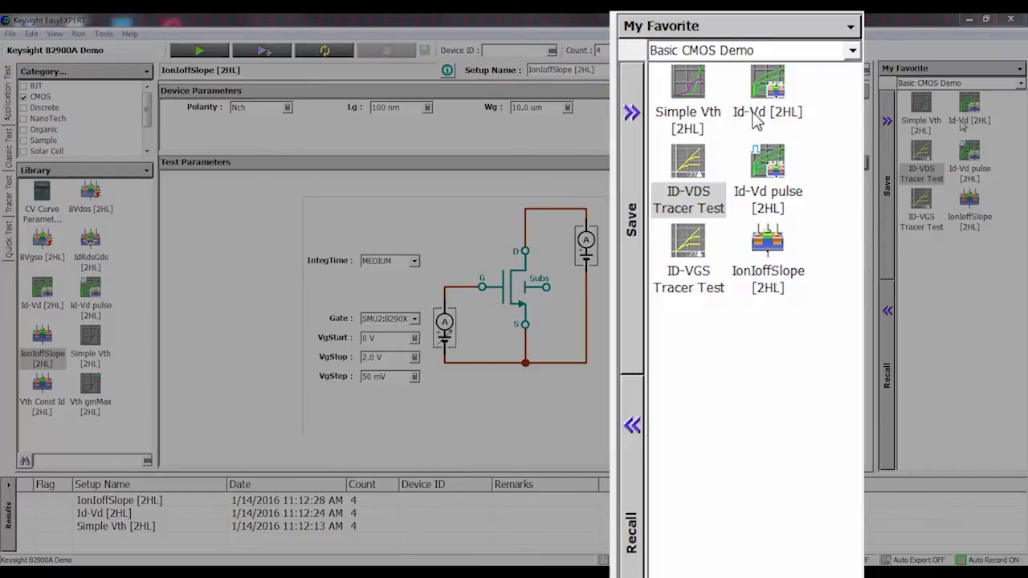
{"action": "mouse_move", "coordinate": [781, 270]}
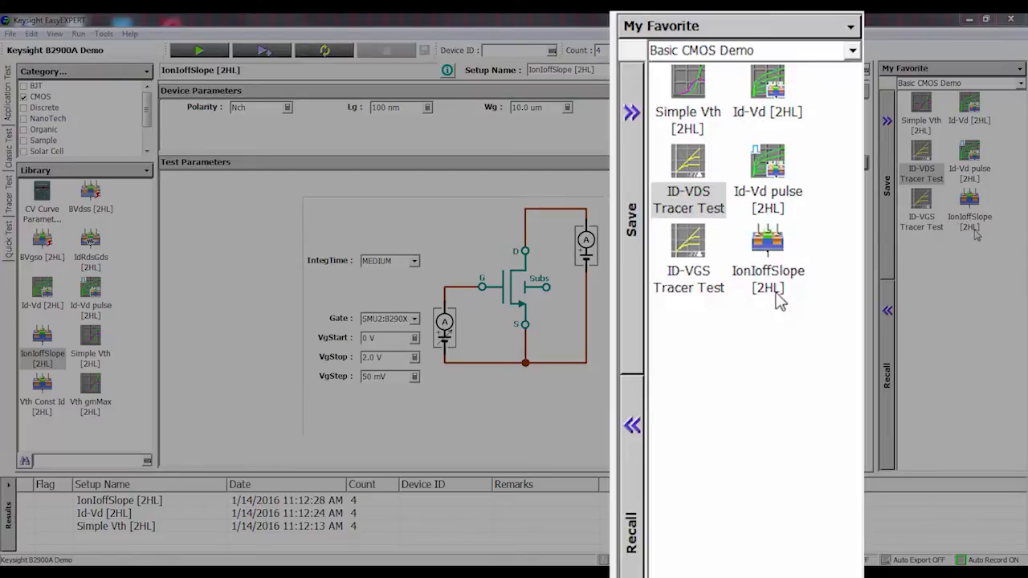
Open the Quick Test list, select the Simple Vth setup, and arm the marked setups
{"action": "left_click", "coordinate": [629, 423]}
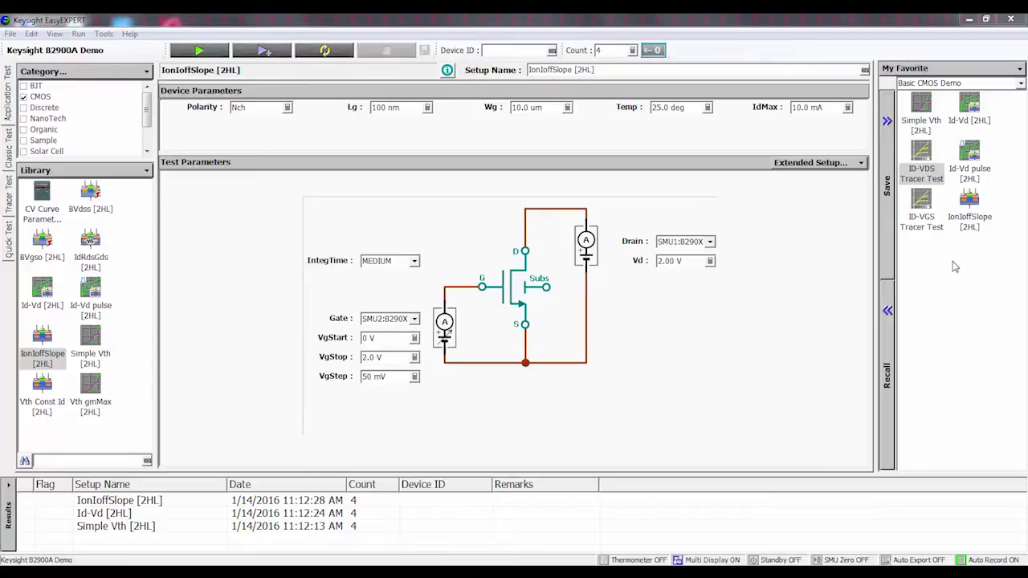
{"action": "mouse_move", "coordinate": [599, 204]}
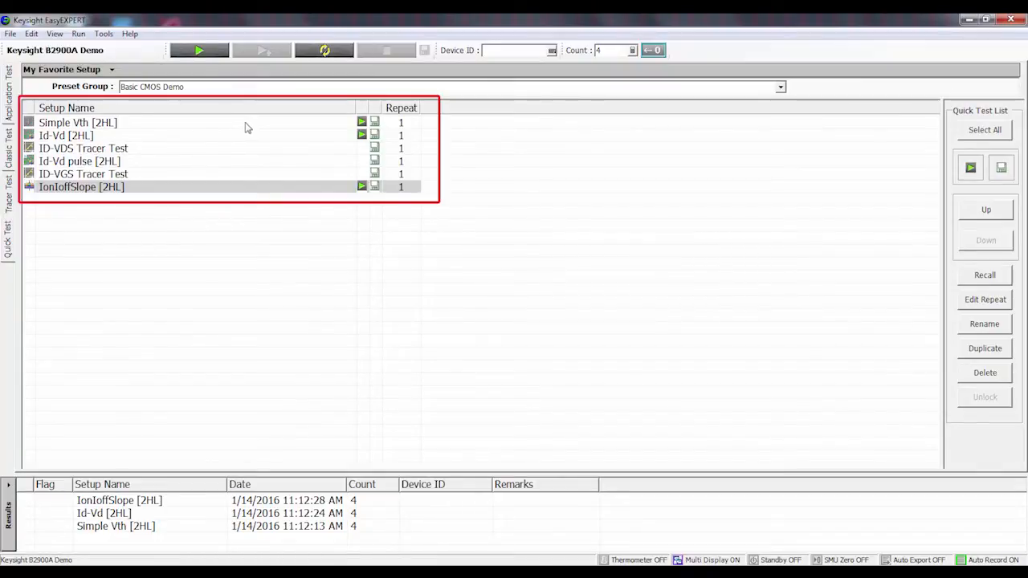
{"action": "mouse_move", "coordinate": [268, 130]}
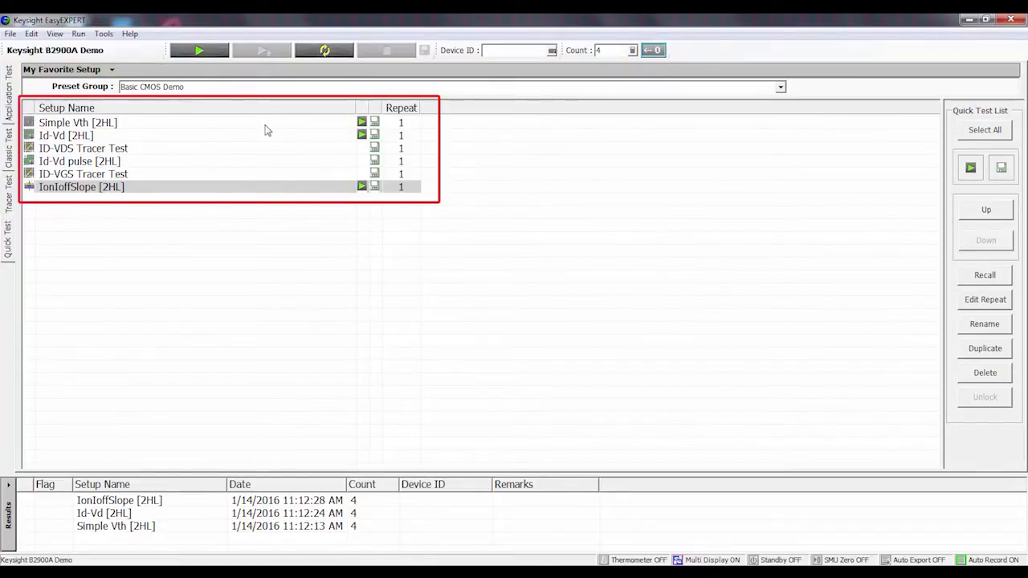
{"action": "left_click", "coordinate": [73, 122]}
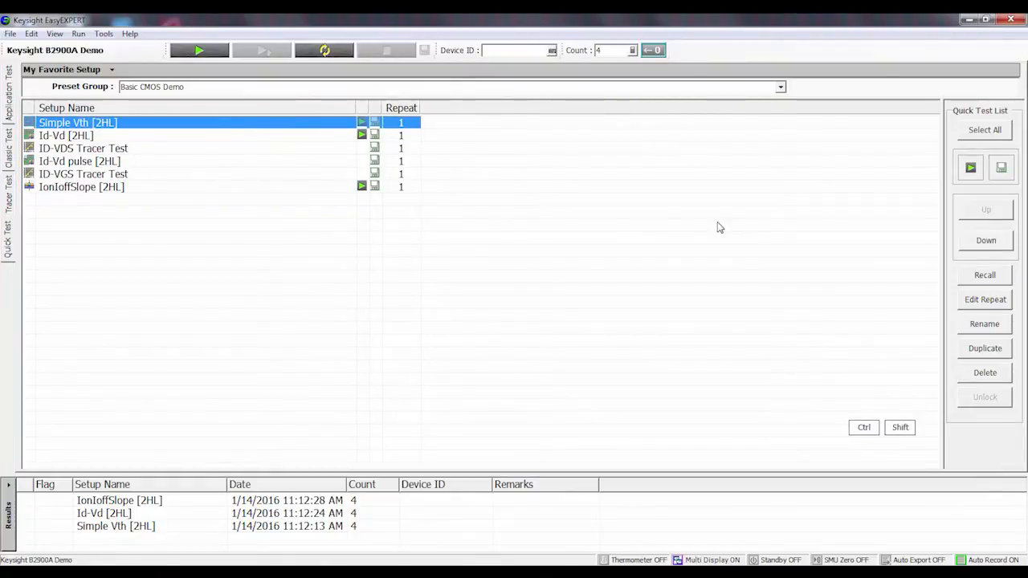
{"action": "mouse_move", "coordinate": [969, 167]}
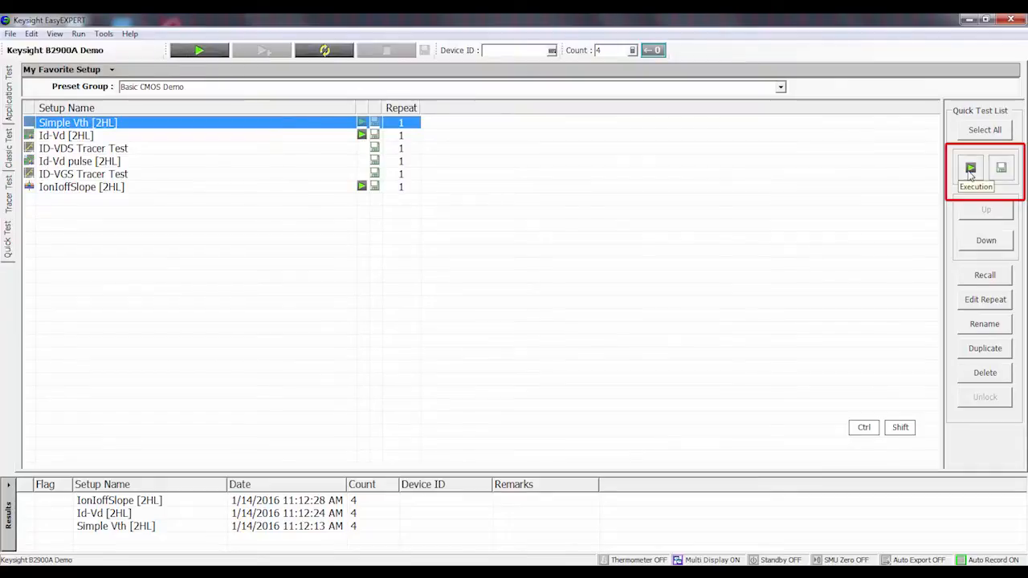
{"action": "mouse_move", "coordinate": [797, 237]}
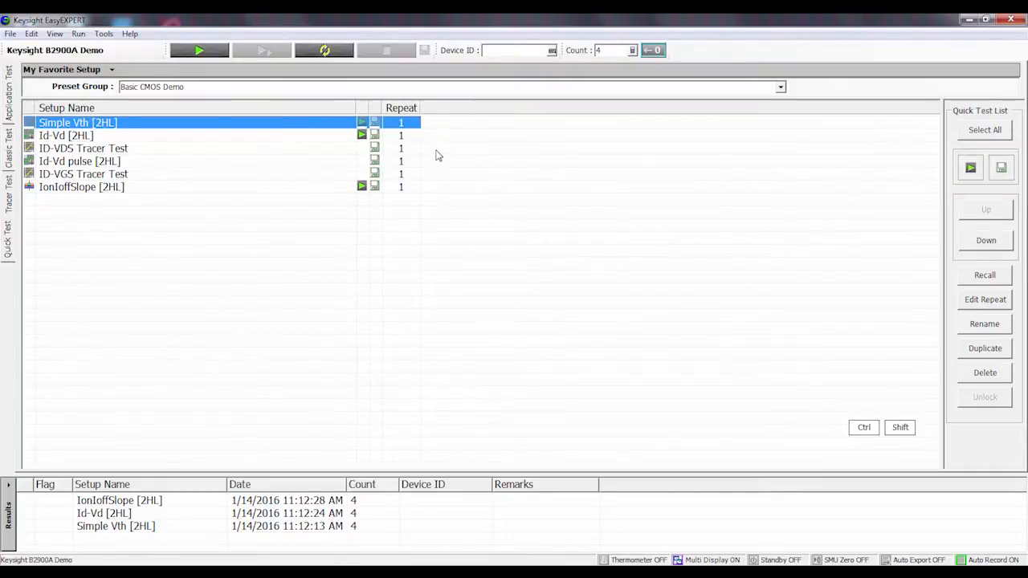
{"action": "left_click", "coordinate": [504, 212]}
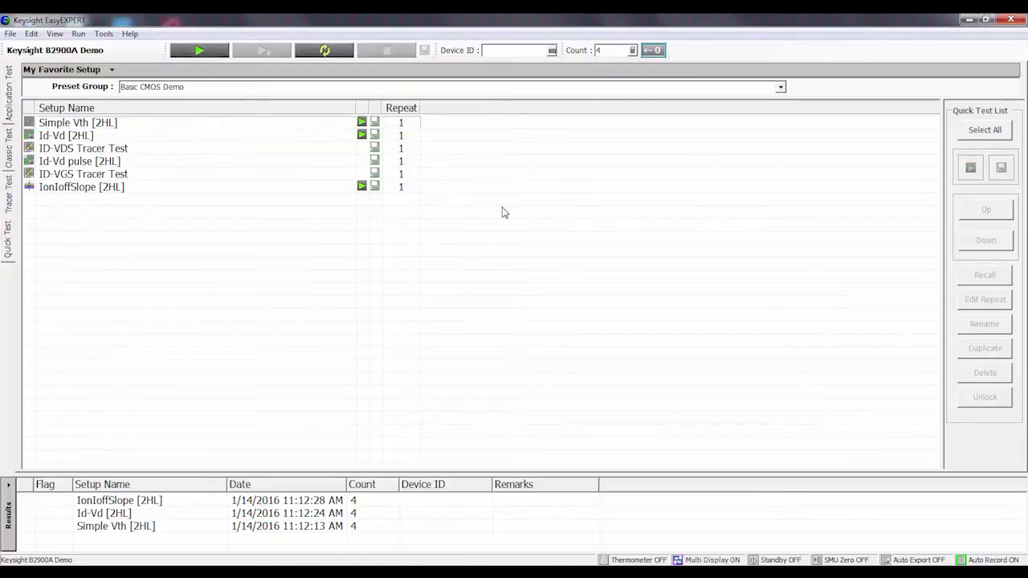
{"action": "mouse_move", "coordinate": [332, 191]}
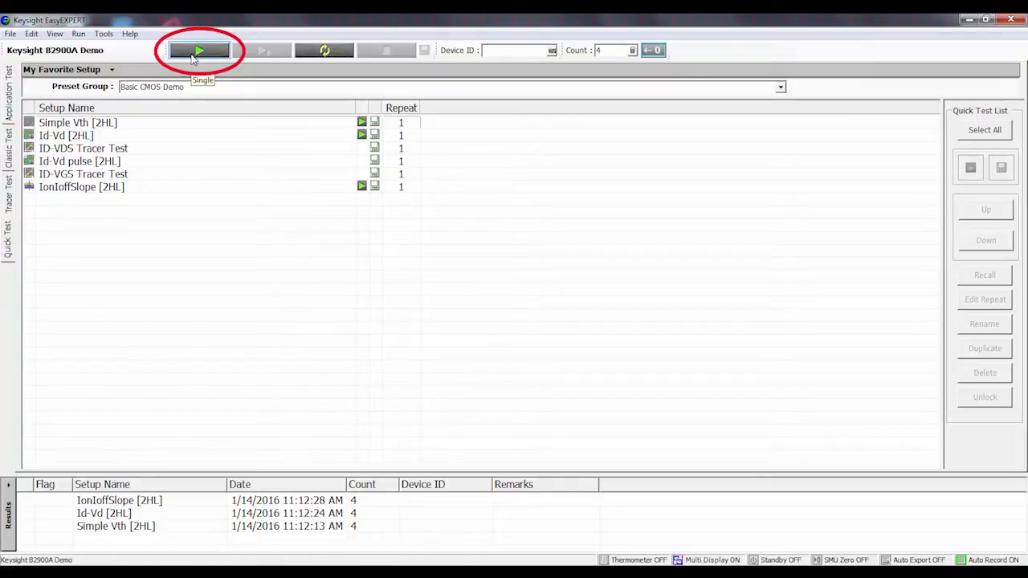
Start a single run measuring Simple Vth, Id-Vd and IonIoffSlope in sequence
{"action": "left_click", "coordinate": [199, 52]}
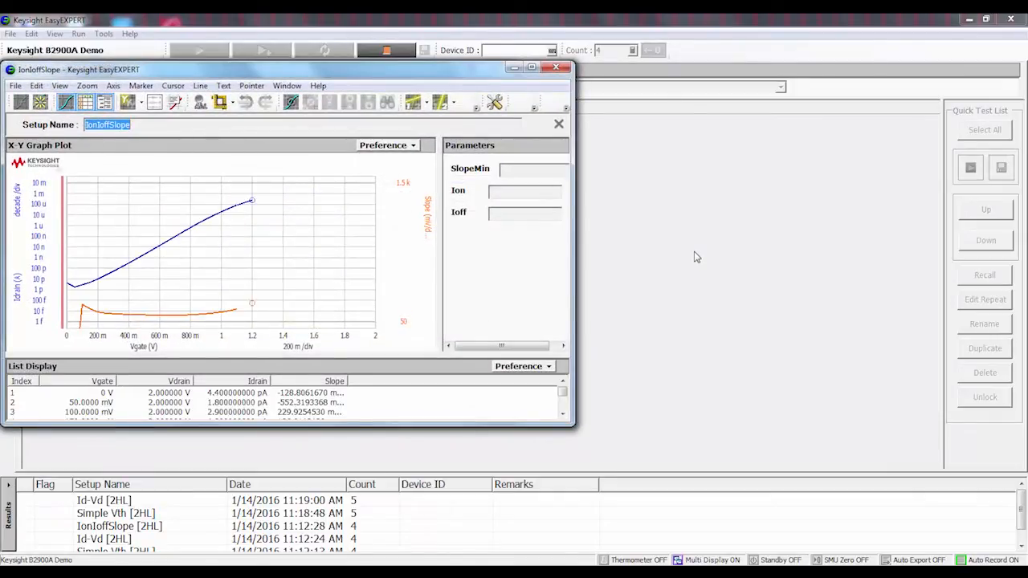
Rerun the sequence, then tile the three graph windows using Data Display Manager's Tiling option
{"action": "left_click", "coordinate": [197, 48]}
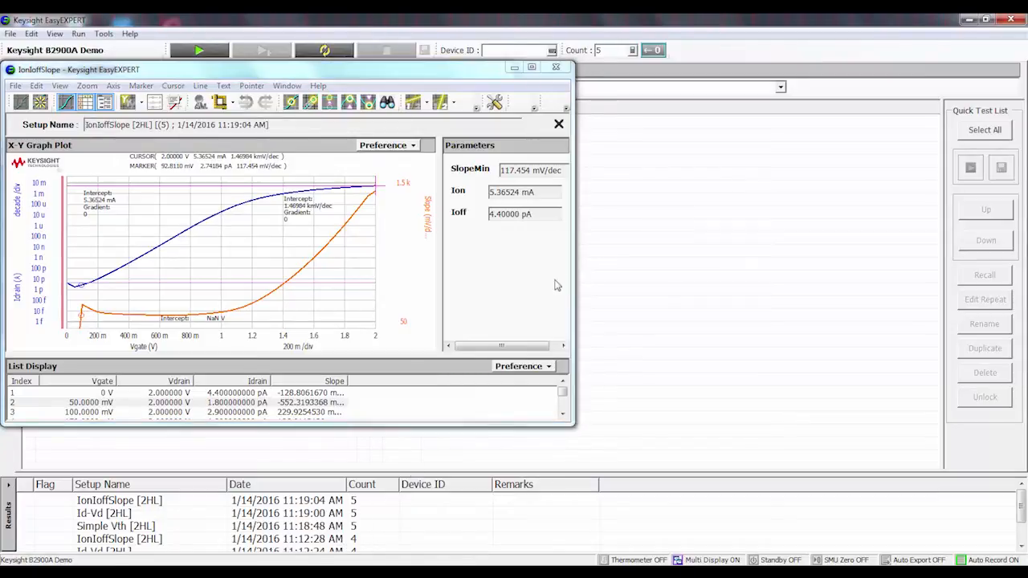
{"action": "mouse_move", "coordinate": [627, 169]}
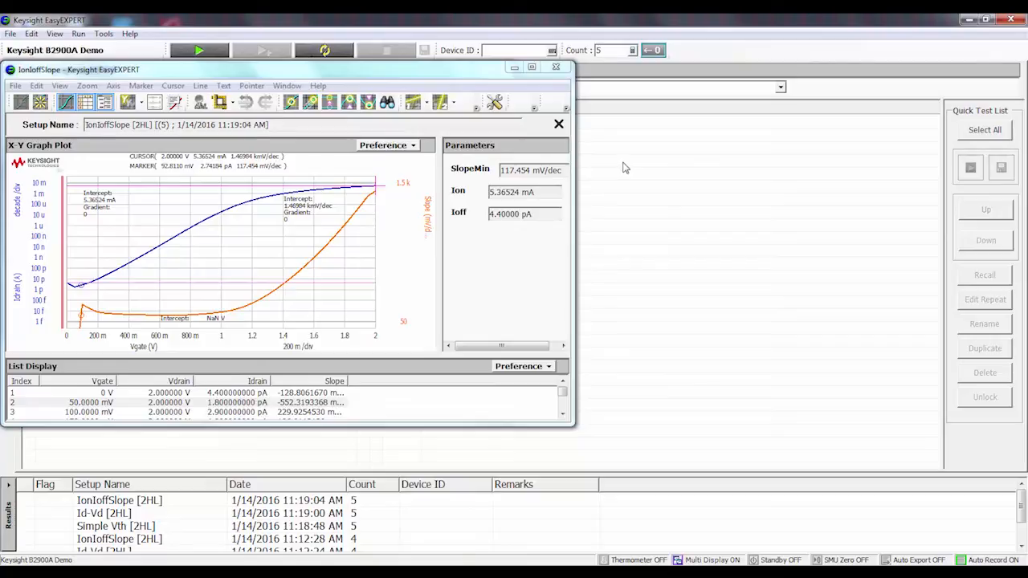
{"action": "mouse_move", "coordinate": [612, 170]}
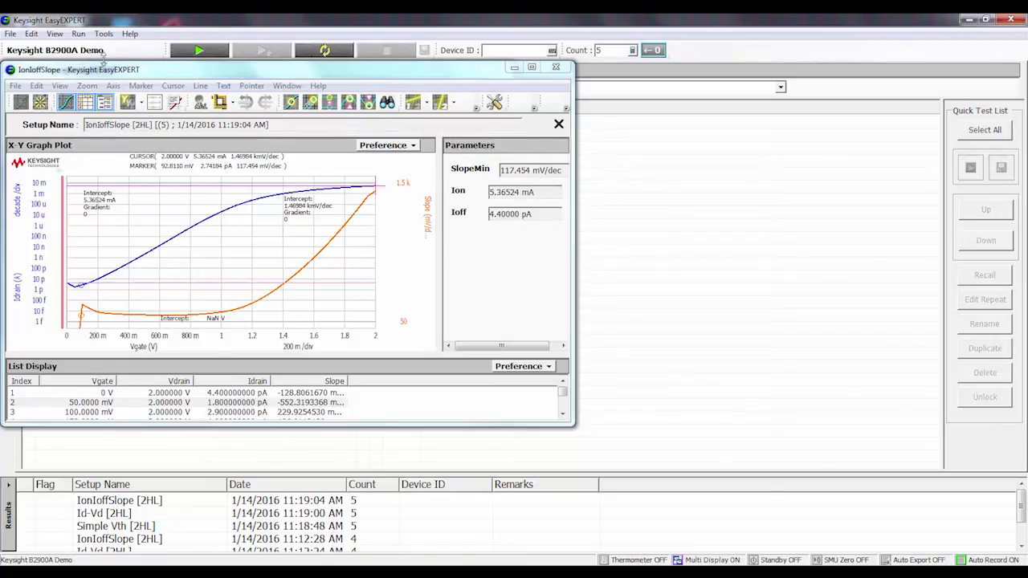
{"action": "left_click", "coordinate": [101, 34]}
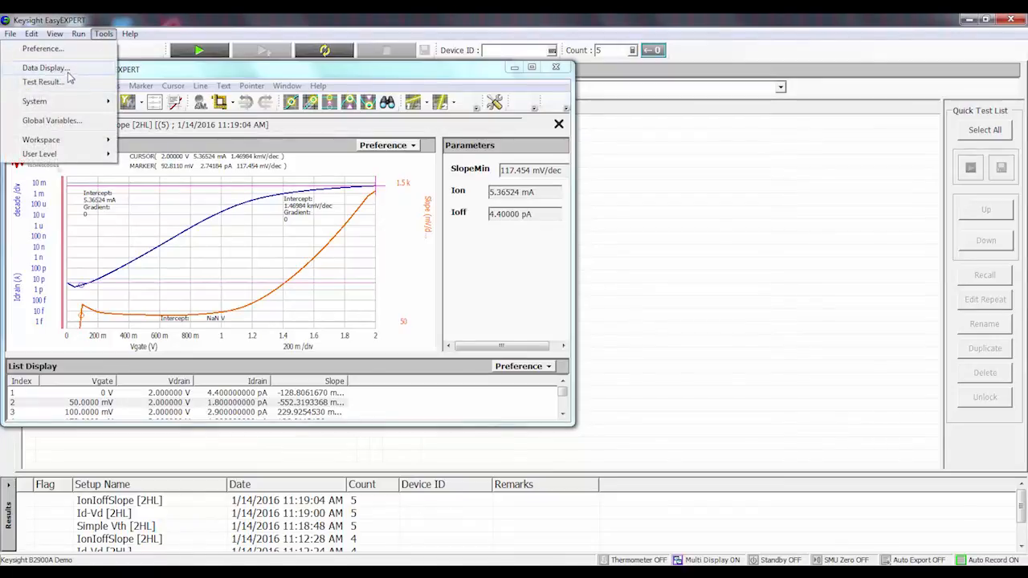
{"action": "left_click", "coordinate": [42, 67]}
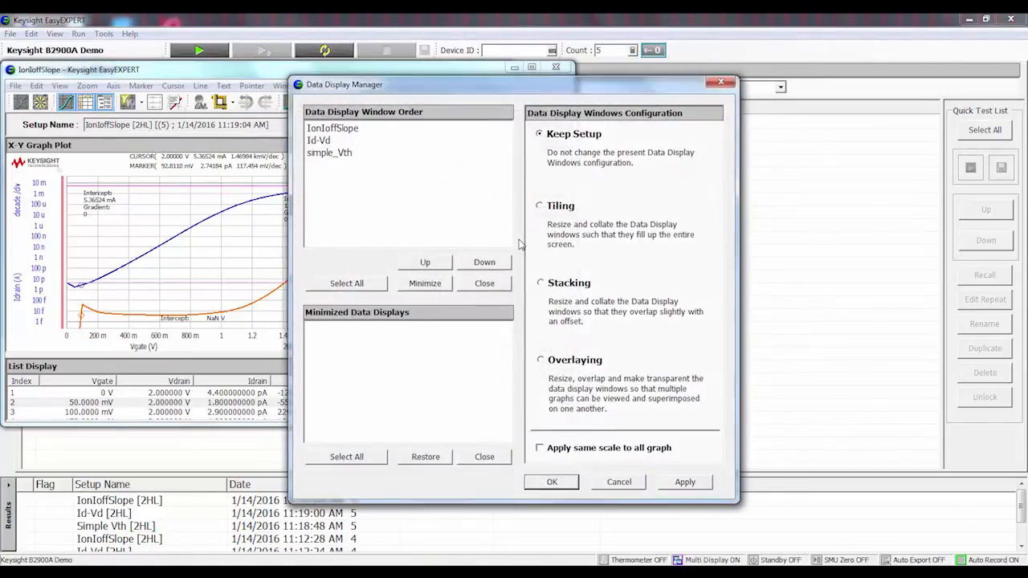
{"action": "left_click", "coordinate": [539, 205]}
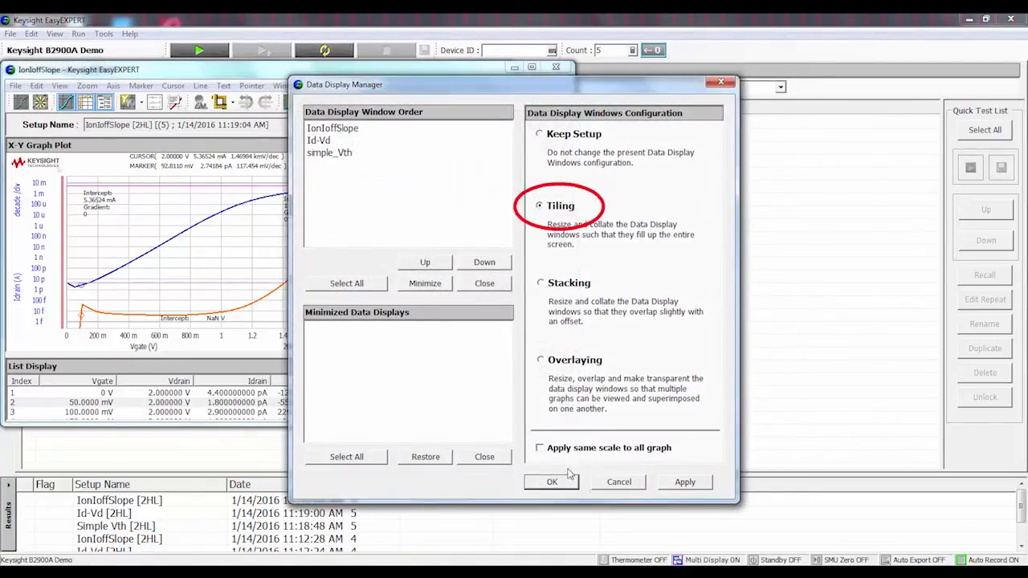
{"action": "left_click", "coordinate": [551, 482]}
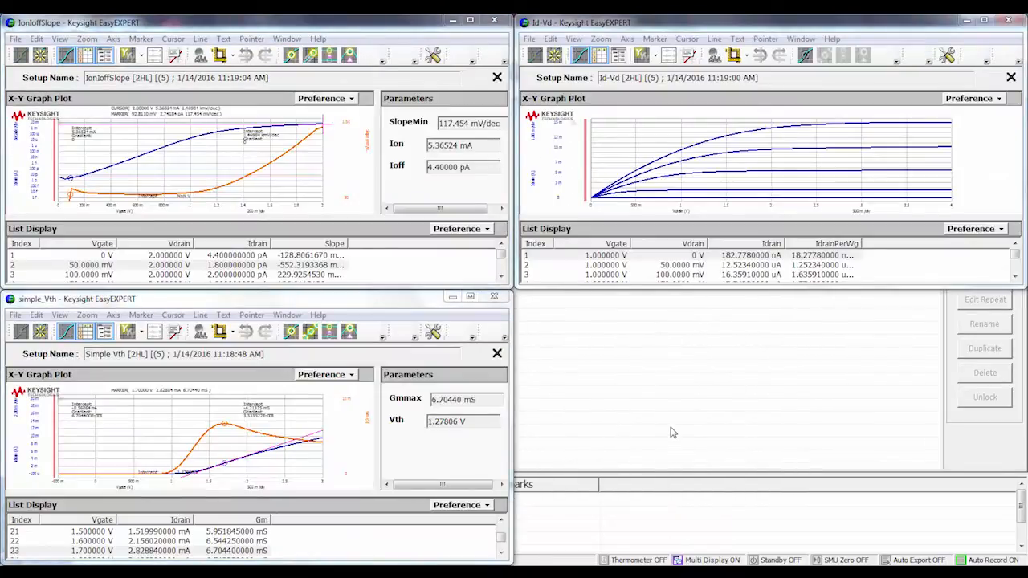
{"action": "mouse_move", "coordinate": [621, 408]}
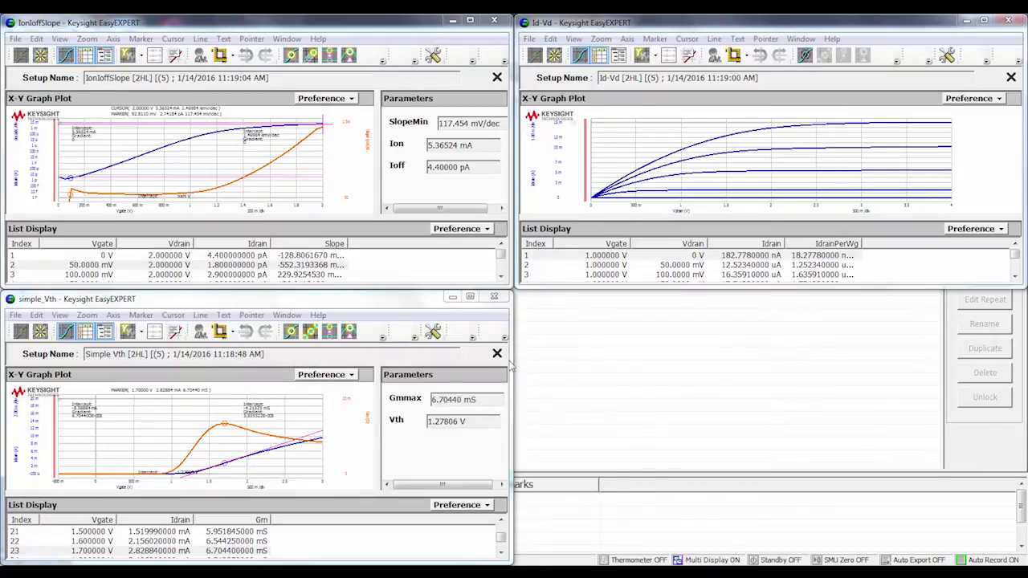
{"action": "mouse_move", "coordinate": [605, 373]}
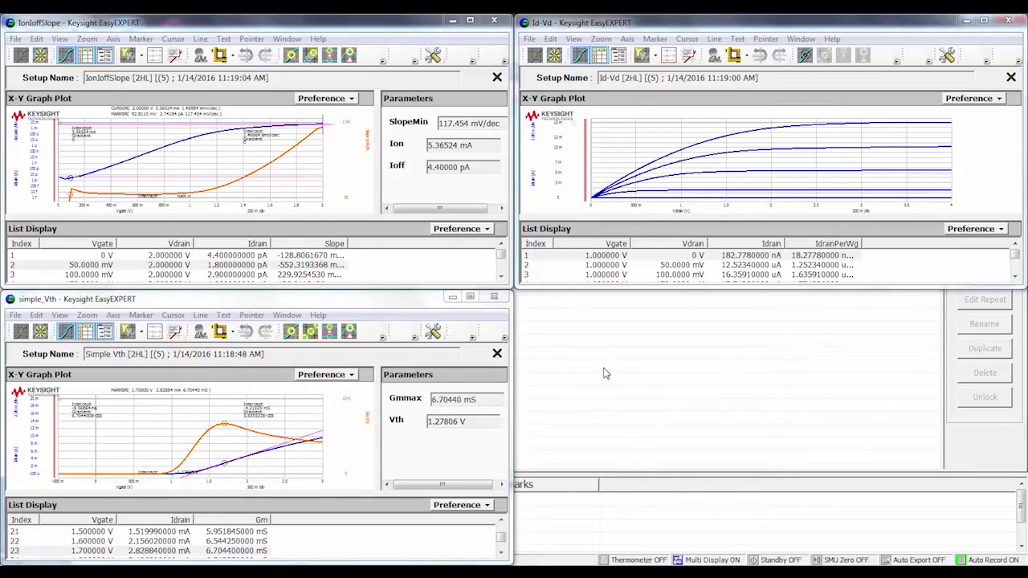
{"action": "mouse_move", "coordinate": [952, 152]}
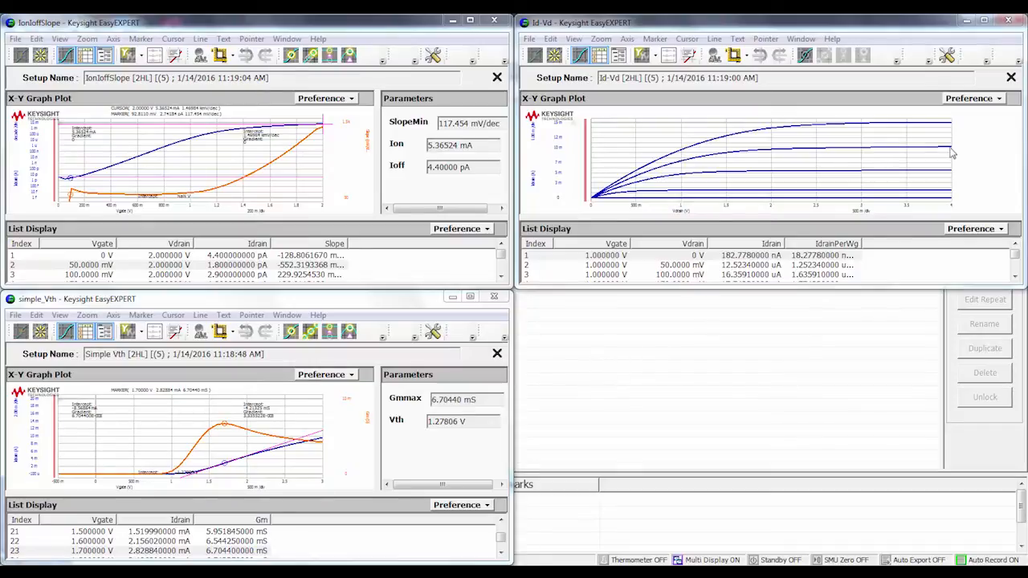